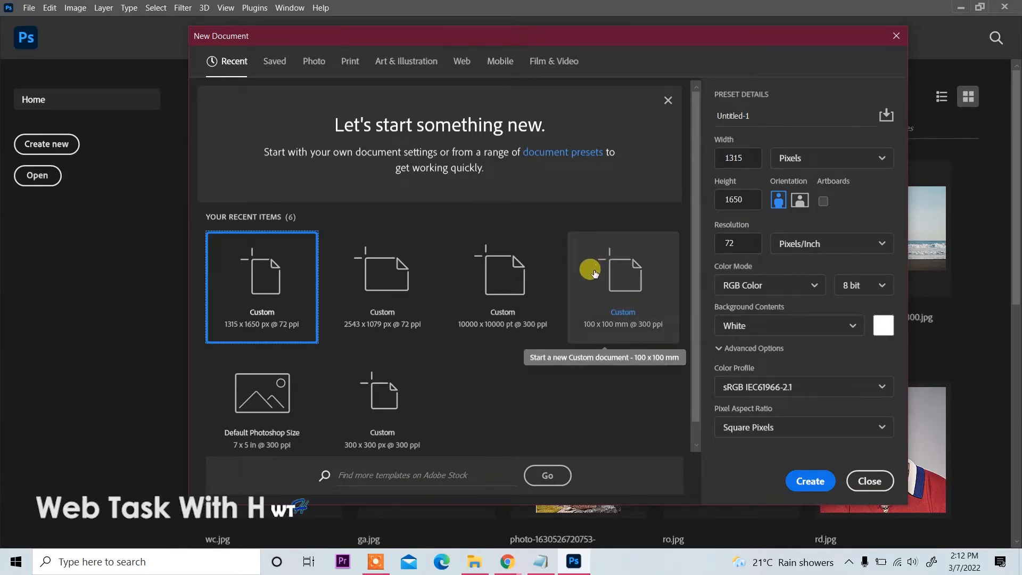
mouse_move(541, 198)
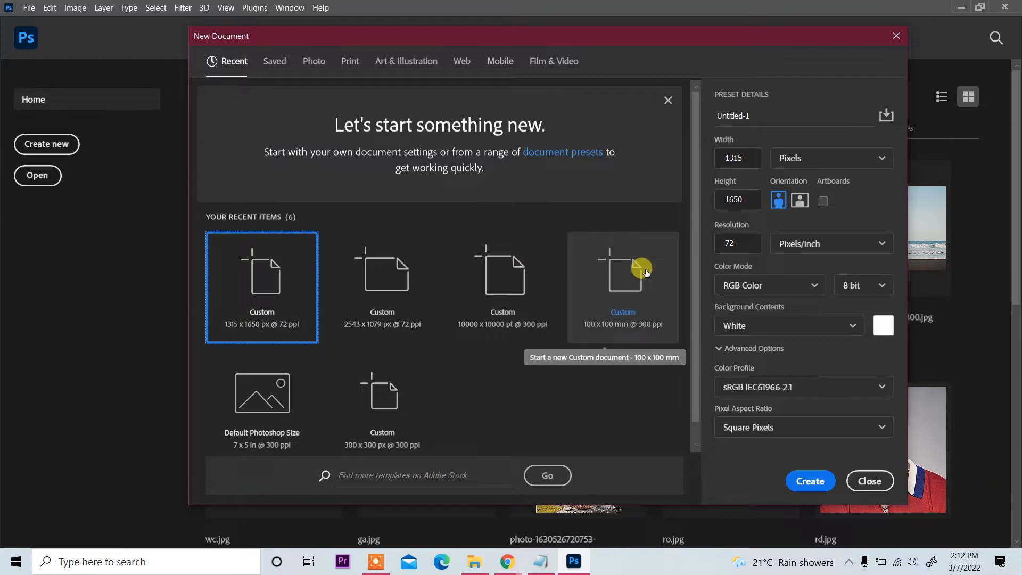
- Create the blank document and render grey Clouds on the new Layer 1
left_click(809, 480)
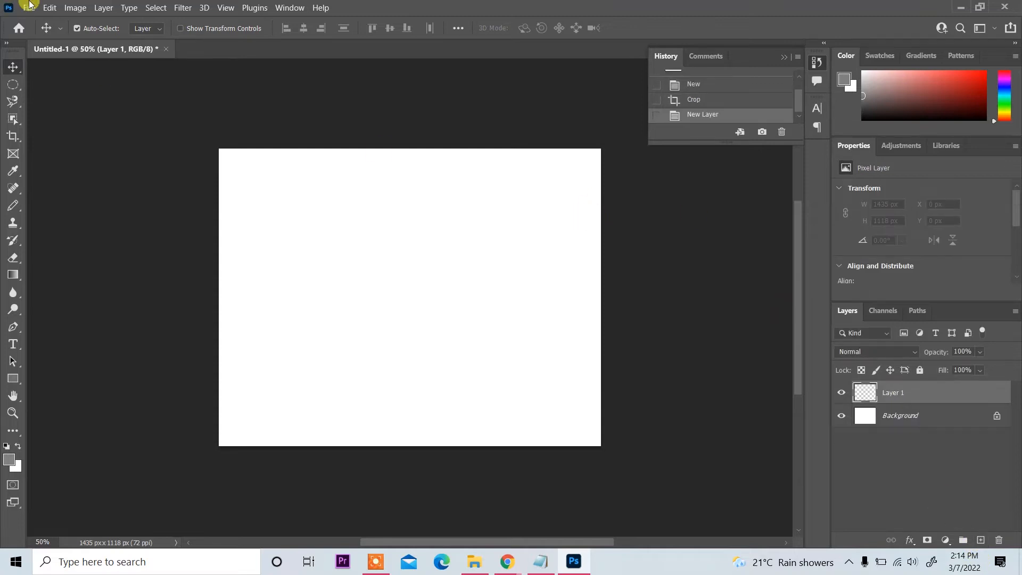
left_click(182, 7)
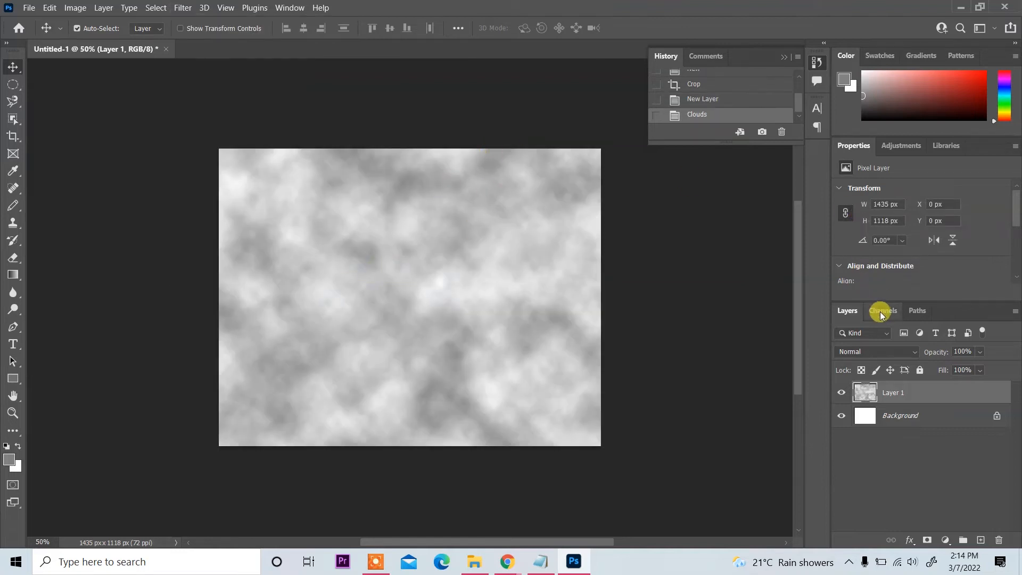
- Create channel Alpha 1 with Clouds, then apply Difference Clouds repeatedly for a marbled texture
left_click(883, 310)
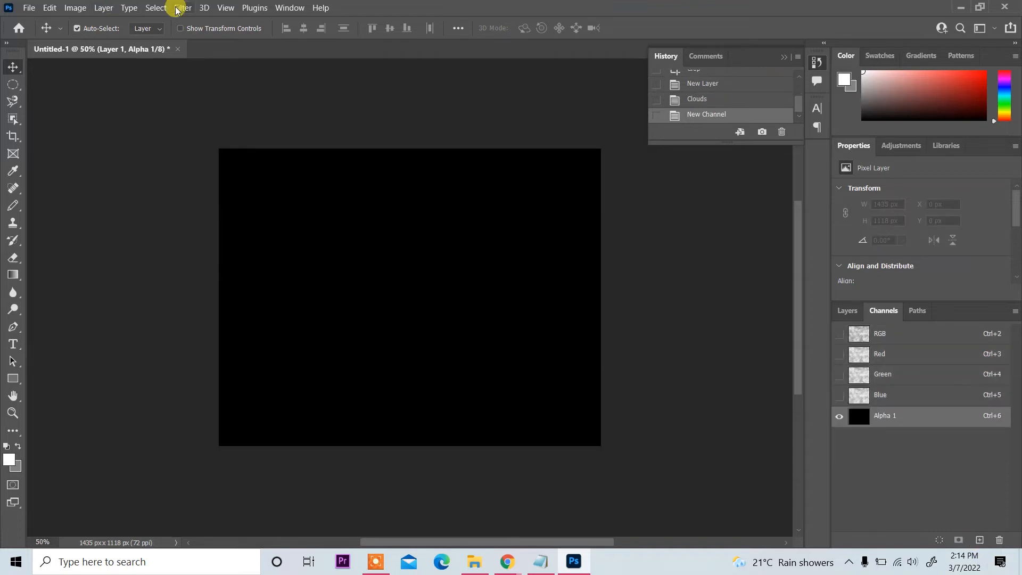
left_click(182, 7)
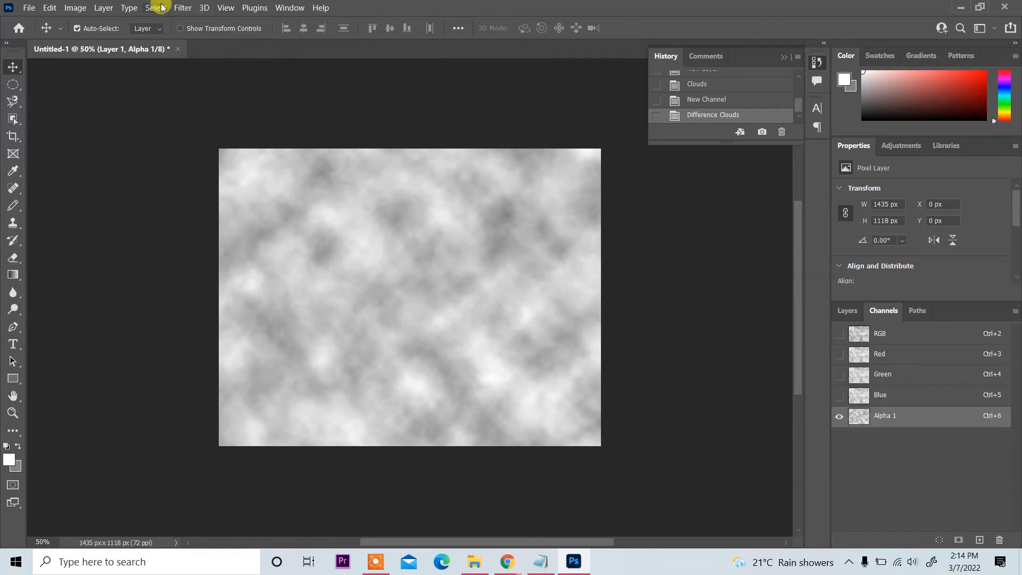
left_click(182, 8)
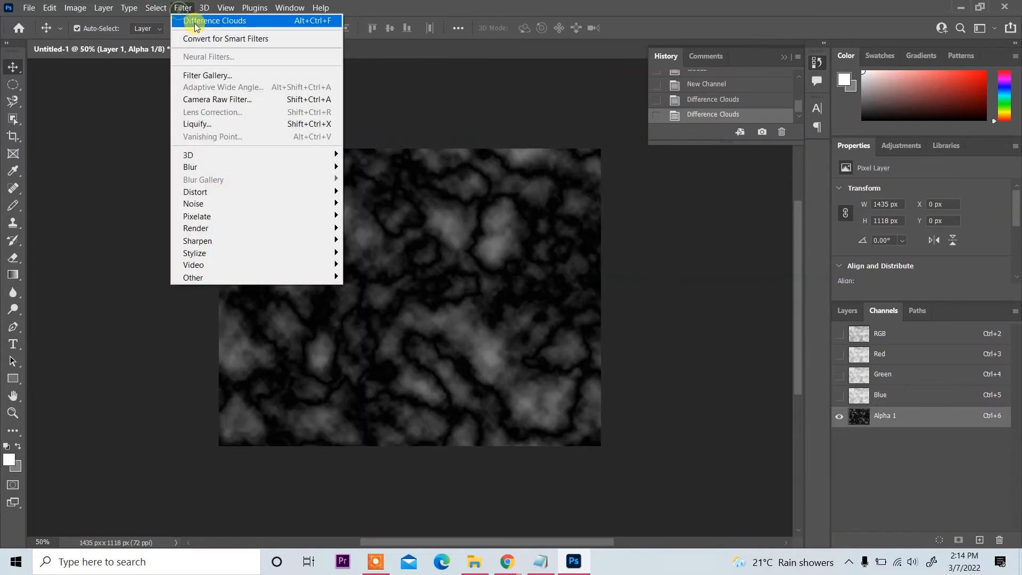
left_click(214, 20)
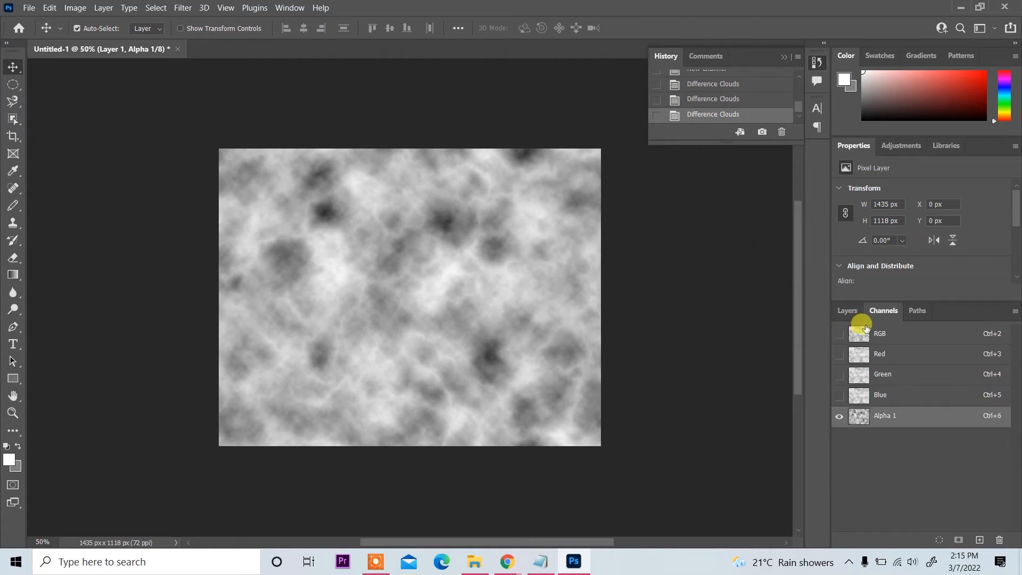
- Return to the RGB composite and Layer 1, ready for the Render filters
left_click(879, 333)
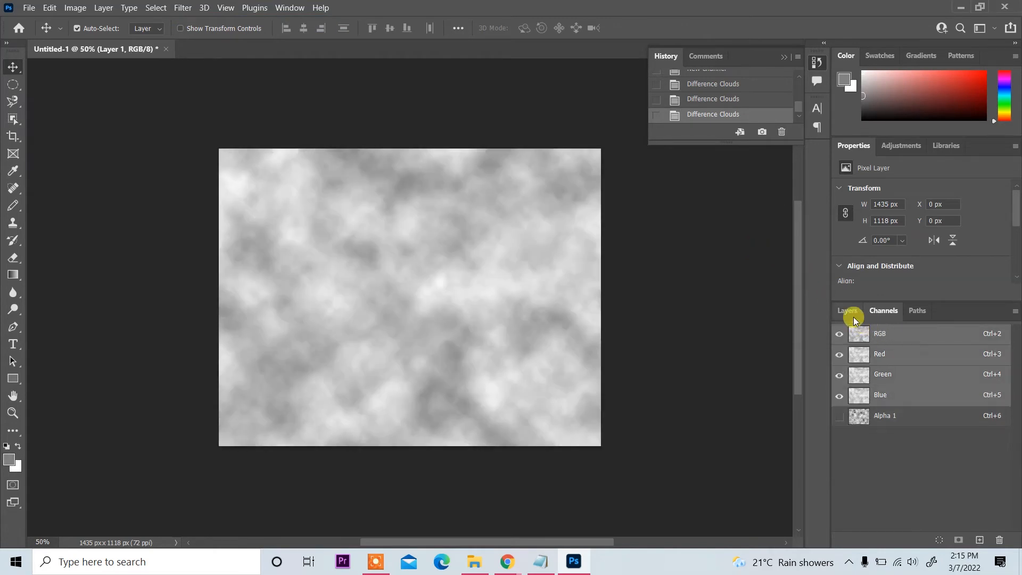
left_click(847, 310)
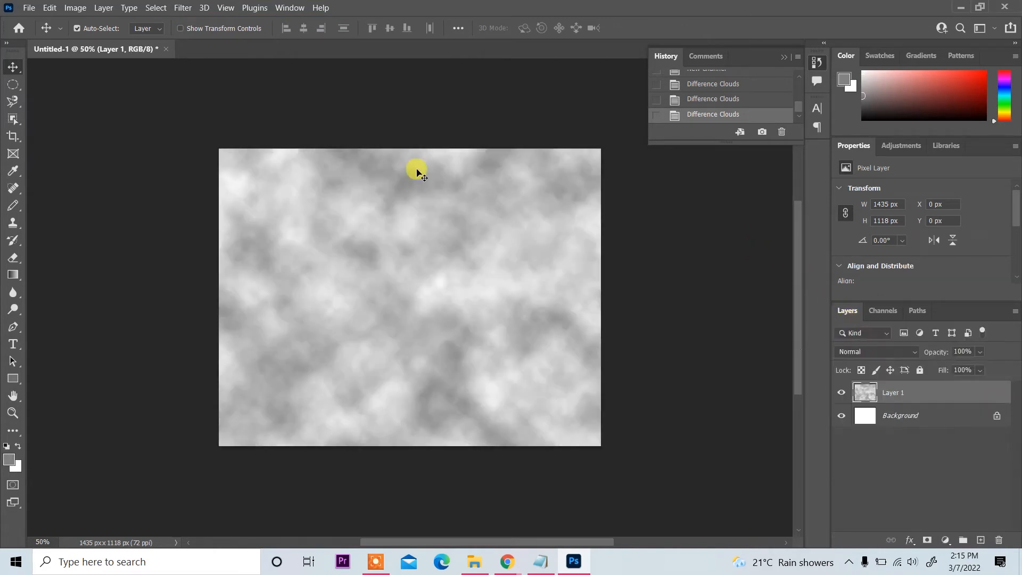
left_click(182, 8)
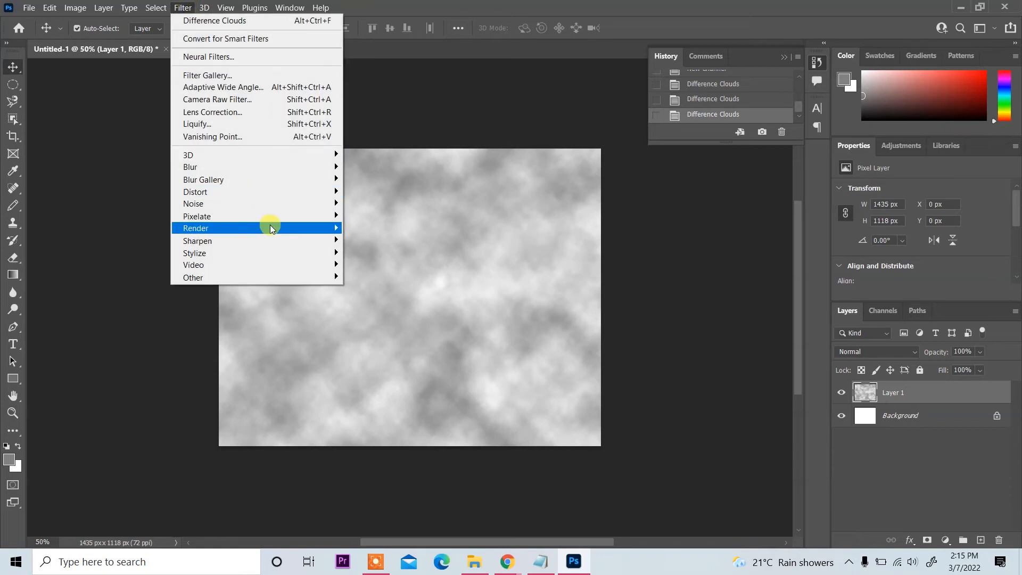
mouse_move(381, 320)
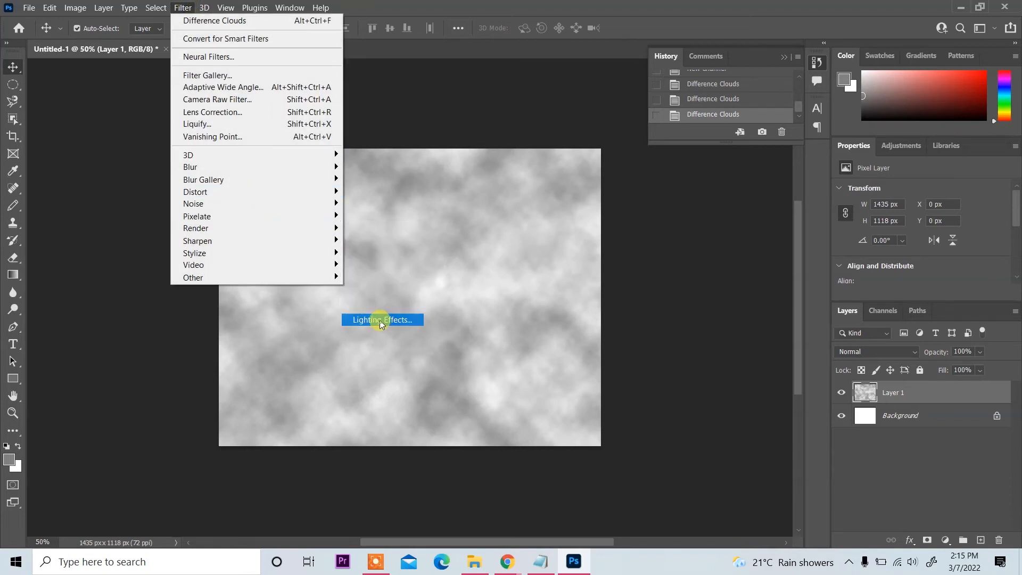
- Apply Lighting Effects with Alpha 1 as texture channel and an adjusted light colour for a rocky surface
left_click(381, 320)
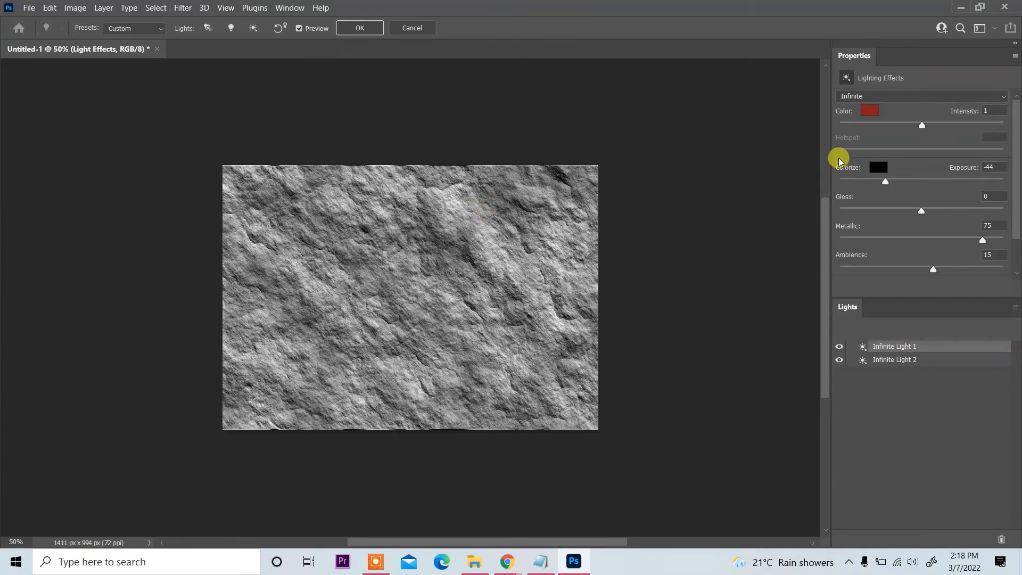
left_click(870, 110)
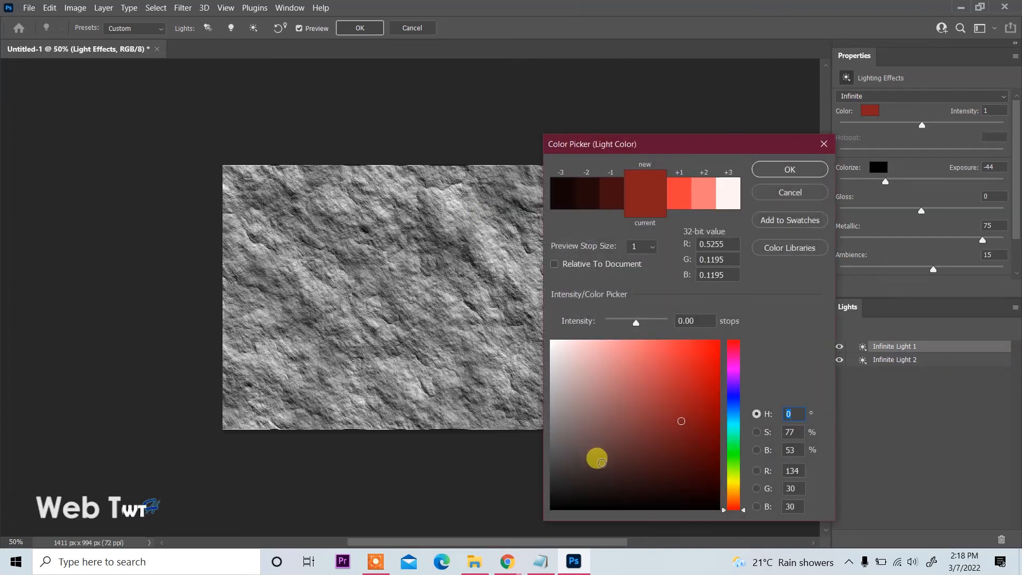
left_click(789, 170)
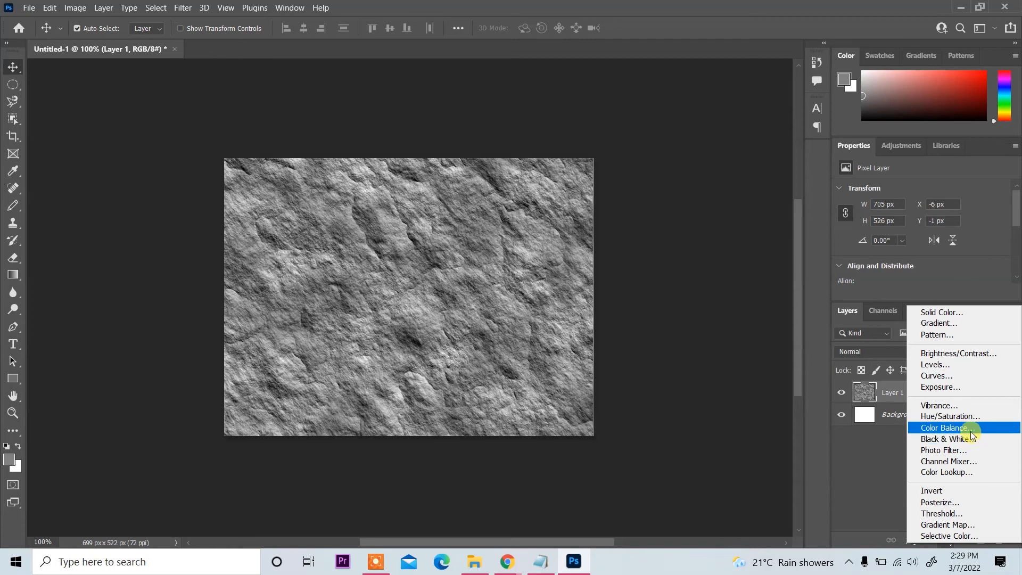
- Add a Color Balance layer with midtones Cyan–Red +27 and Magenta–Green +59
left_click(942, 428)
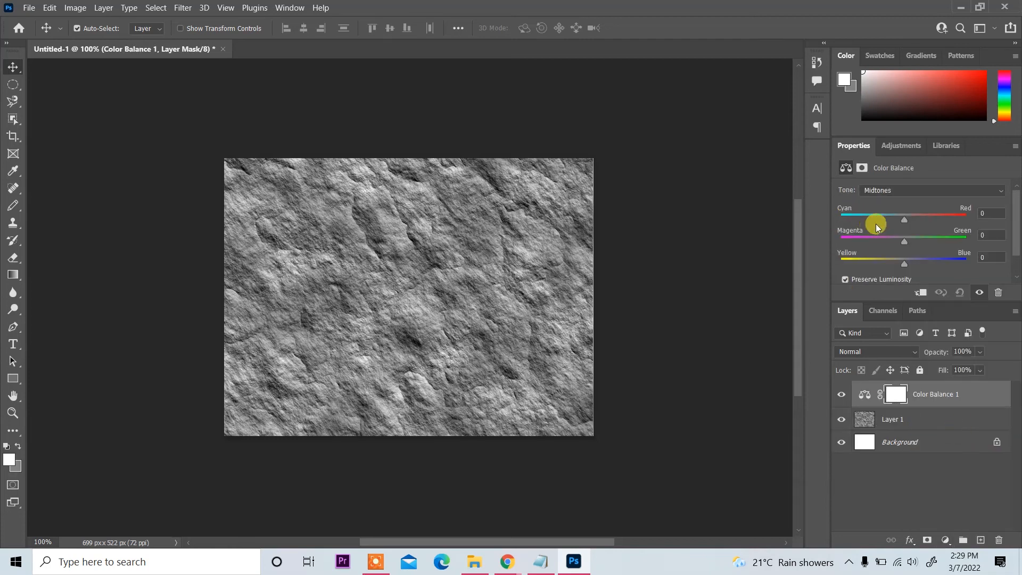
left_click_drag(904, 219, 875, 220)
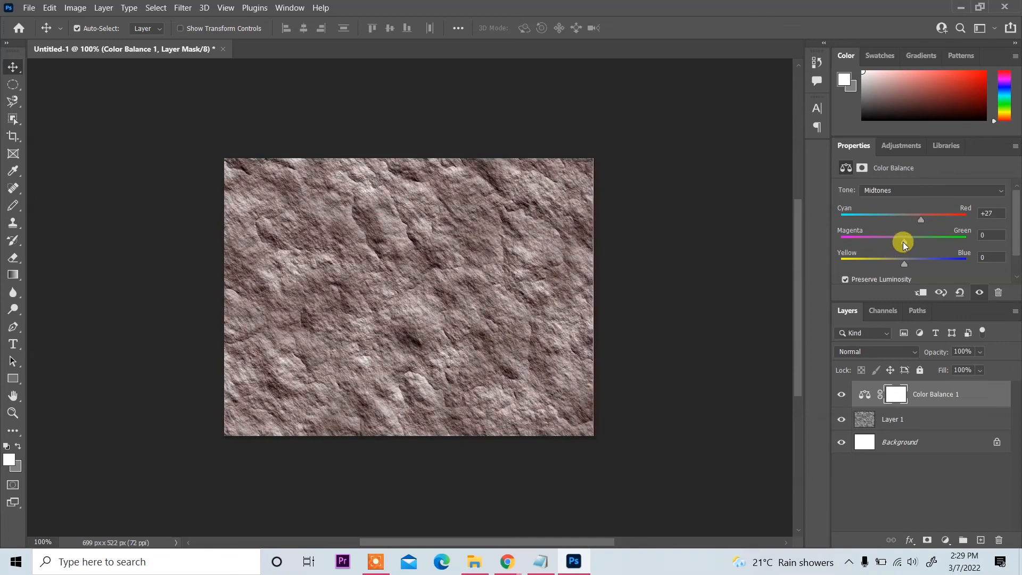
left_click_drag(904, 241, 926, 241)
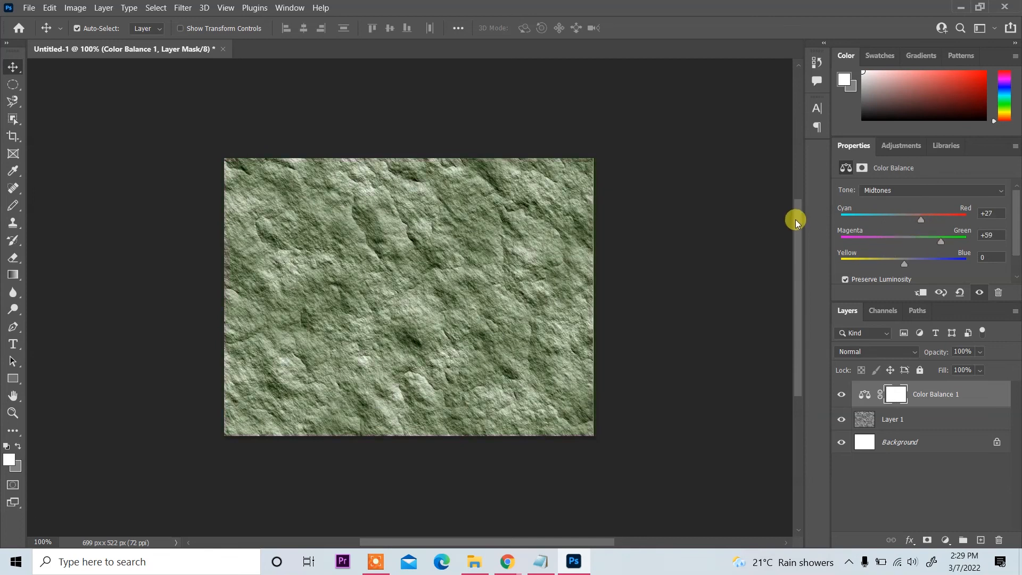
mouse_move(794, 217)
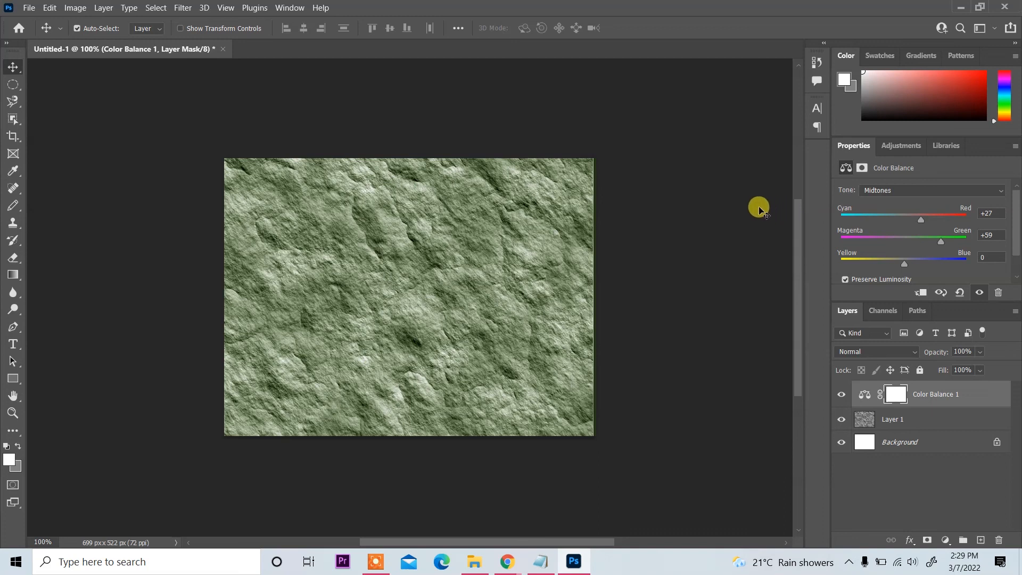
mouse_move(700, 203)
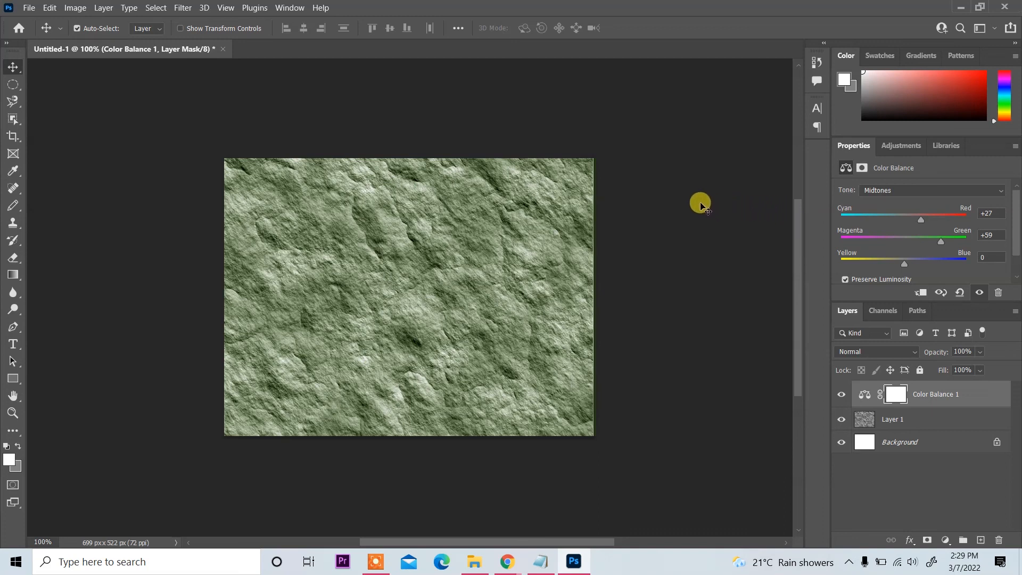